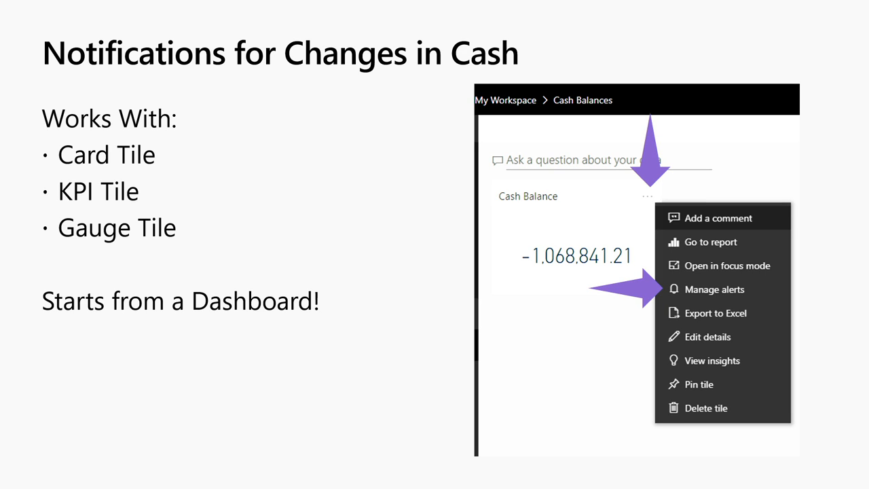
- Advance to the slide showing the Cash Balance alert with its Below 25000 condition
left_click(714, 289)
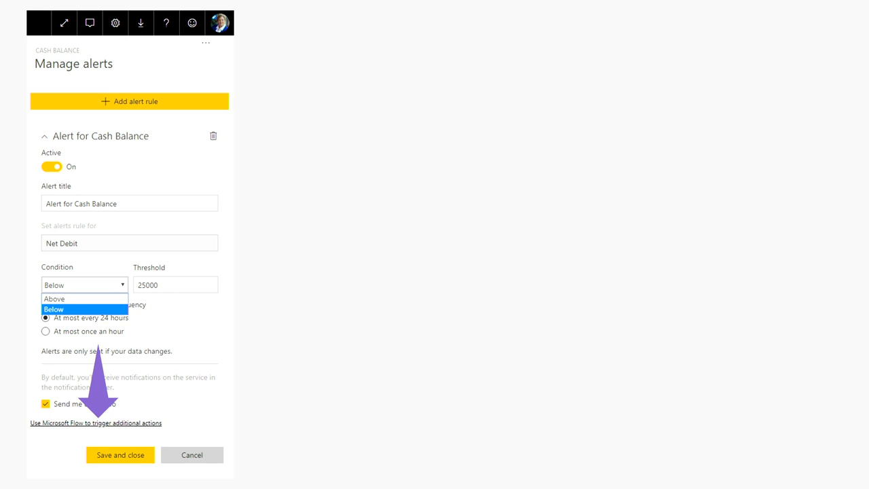
- Follow 'Use Microsoft Flow to trigger additional actions' and choose the Power BI data-driven alert template
left_click(95, 423)
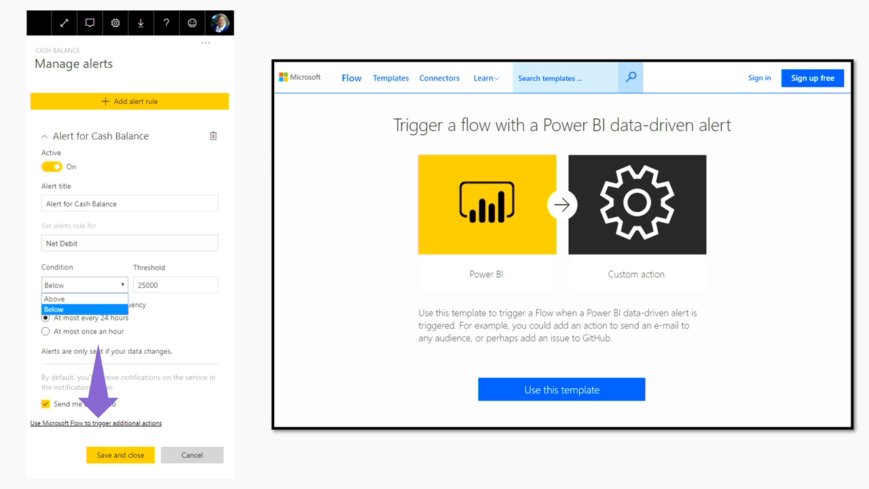
left_click(562, 388)
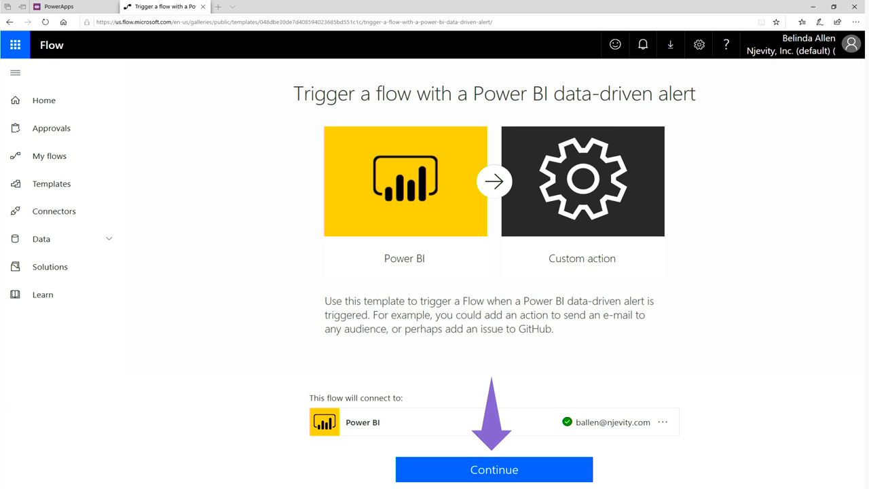
- Continue from the template to start a flow with the data-driven alert trigger
left_click(494, 470)
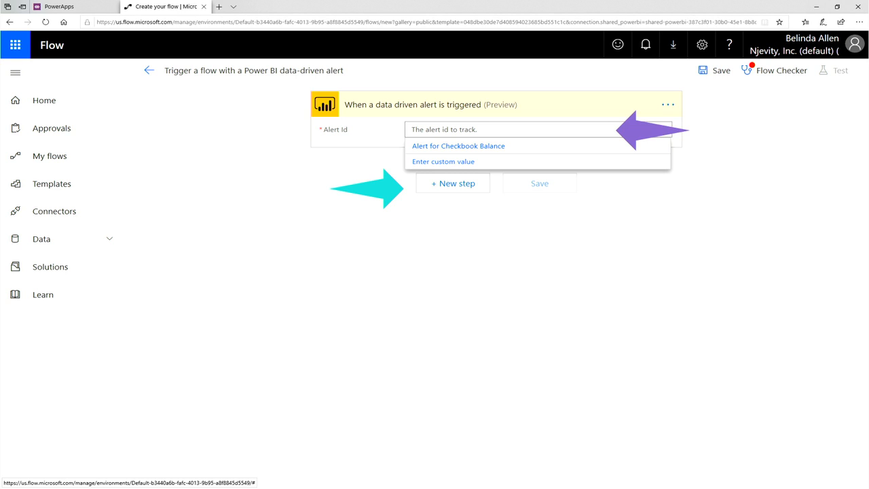
- Add a Send an email step after the alert trigger, then return to the Power BI workspace
left_click(452, 182)
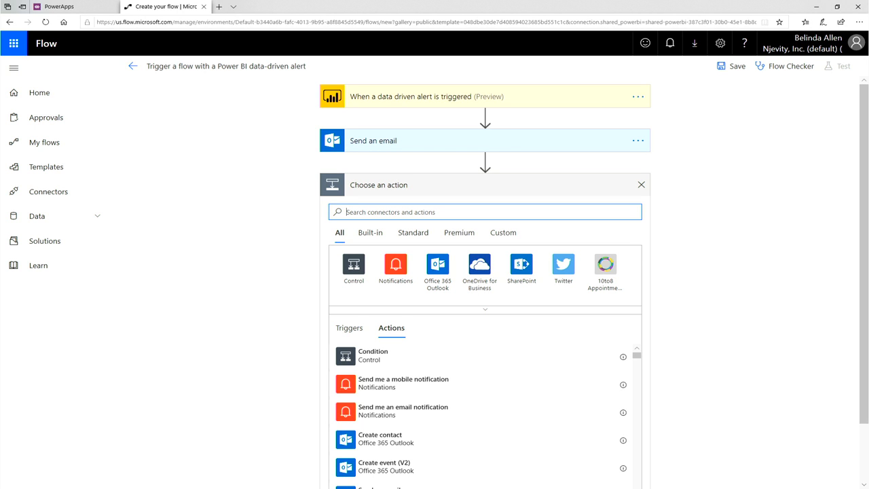
left_click(269, 5)
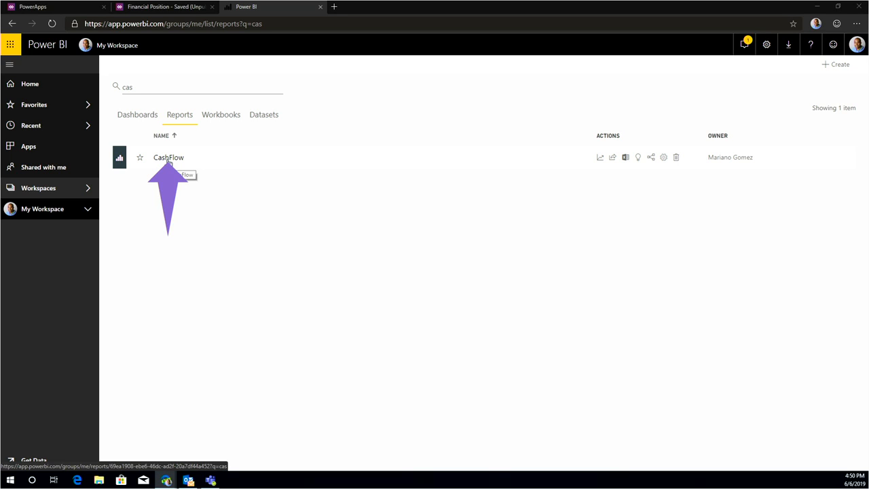
- Open the CashFlow report and pin its Cash Change Calendar visual to a new dashboard
left_click(168, 158)
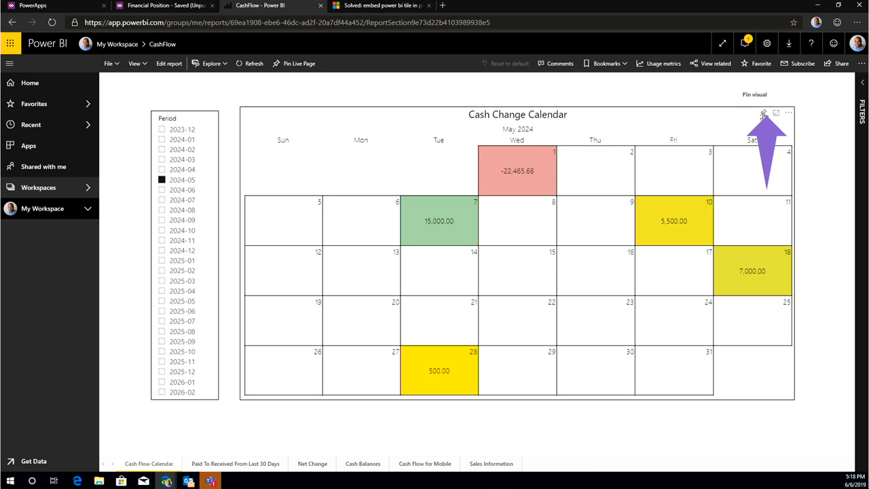
left_click(762, 114)
type("Cash Change Calendar")
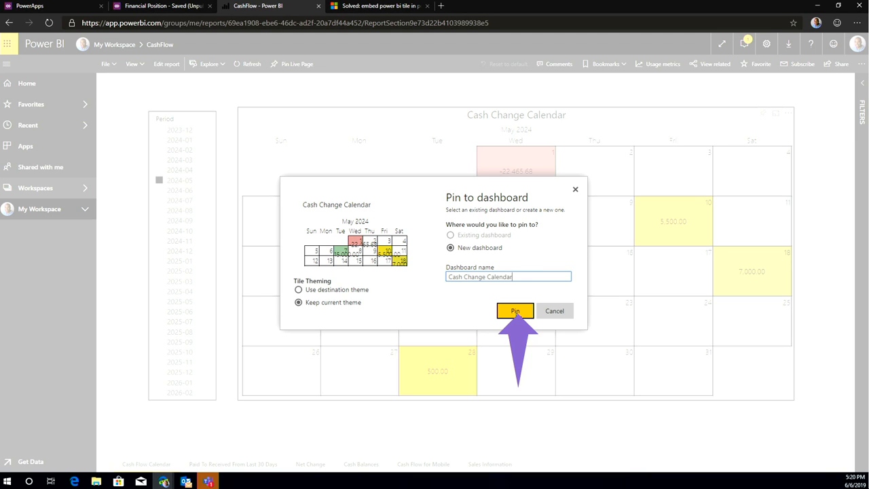
- Confirm pinning the calendar to the new Cash Change Calendar dashboard
left_click(514, 309)
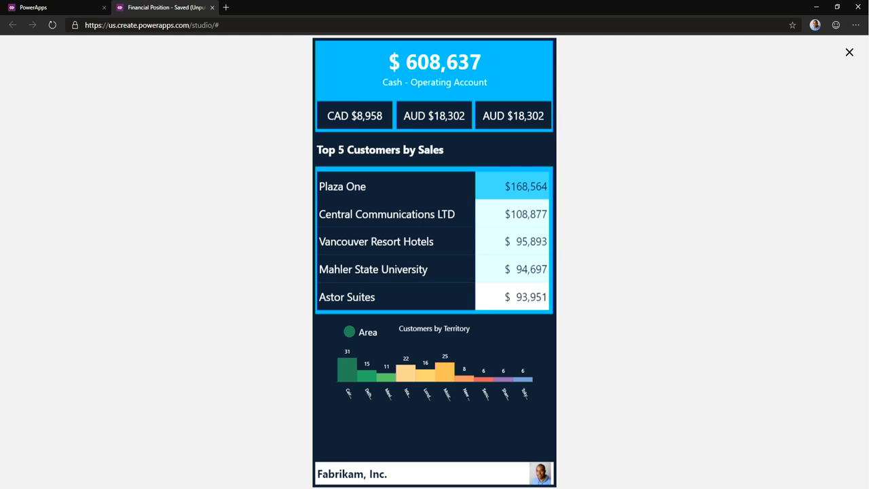
- Leave the Financial Position app preview and show the insertable Controls list
left_click(850, 52)
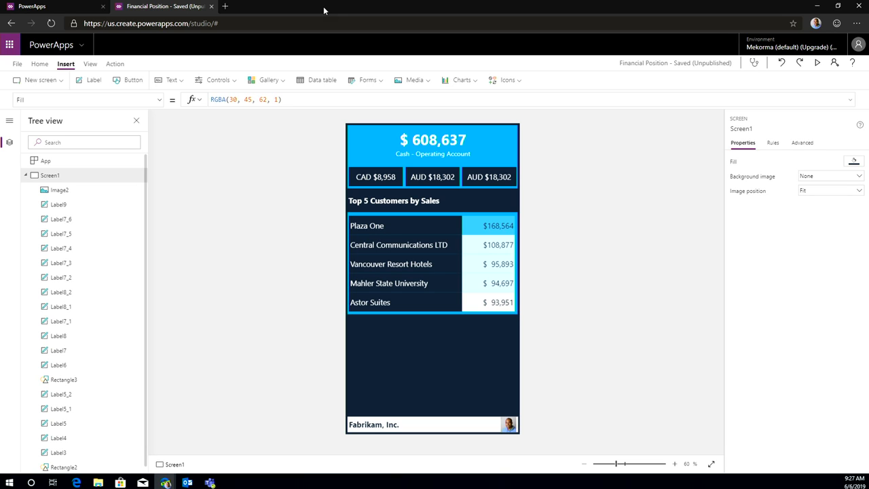
left_click(217, 78)
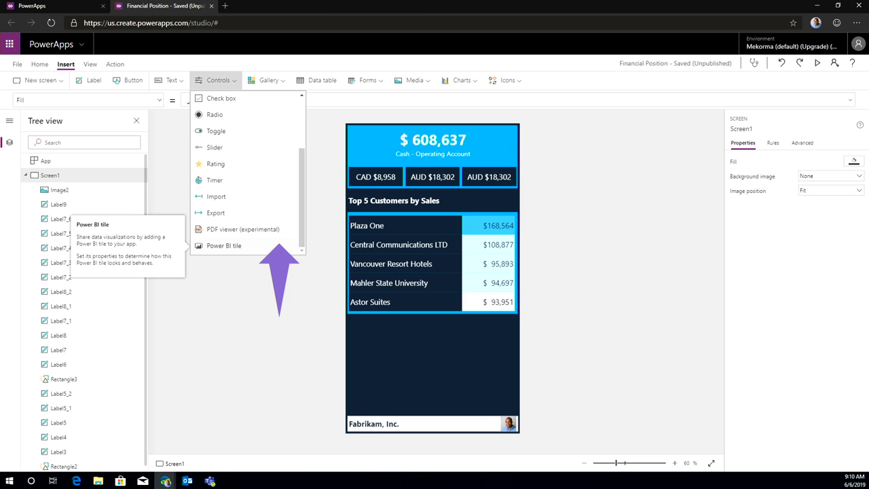
- Insert an empty Power BI tile, PowerBI1, onto the app screen
left_click(222, 244)
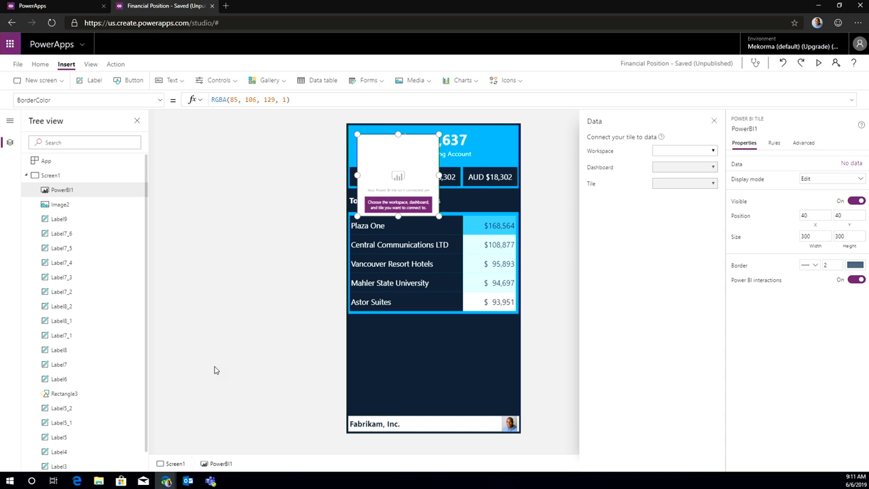
- Connect the tile to My Workspace's dashboard showing the Cash Change Calendar
left_click(681, 150)
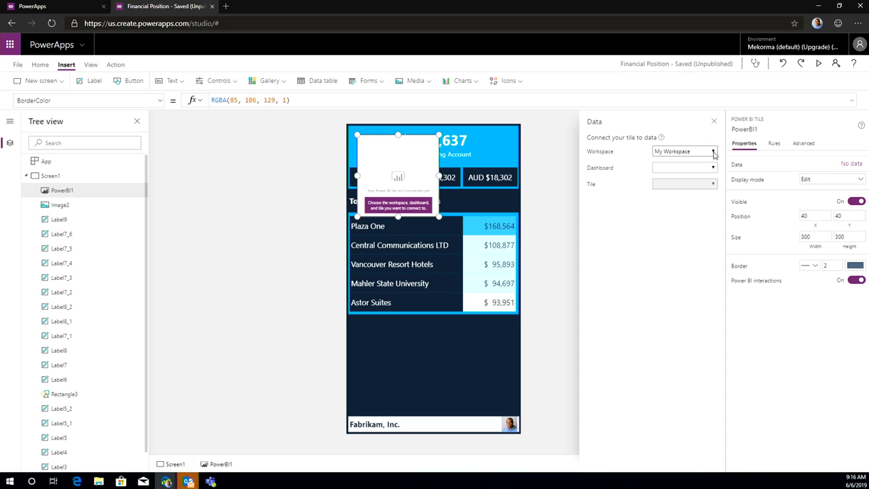
left_click(712, 166)
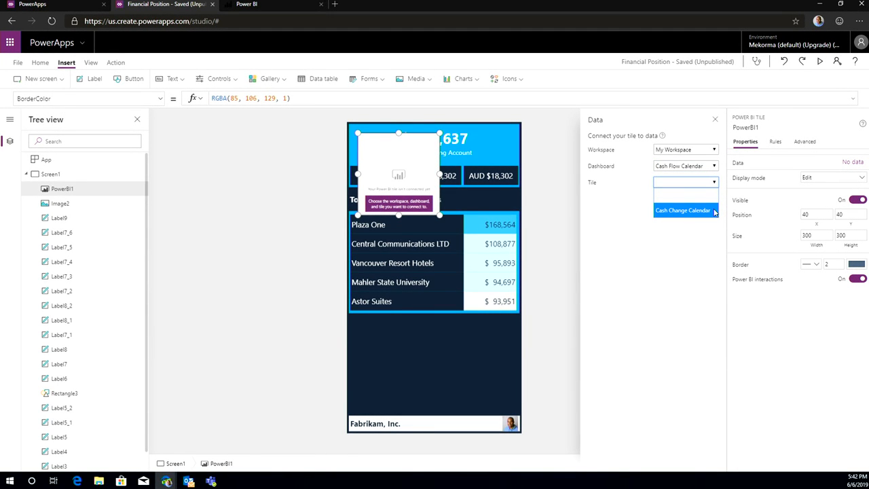
left_click(681, 209)
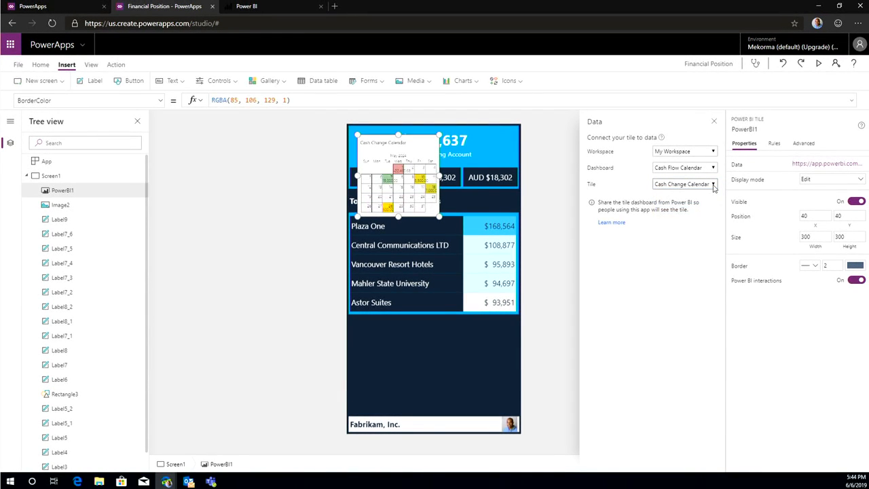